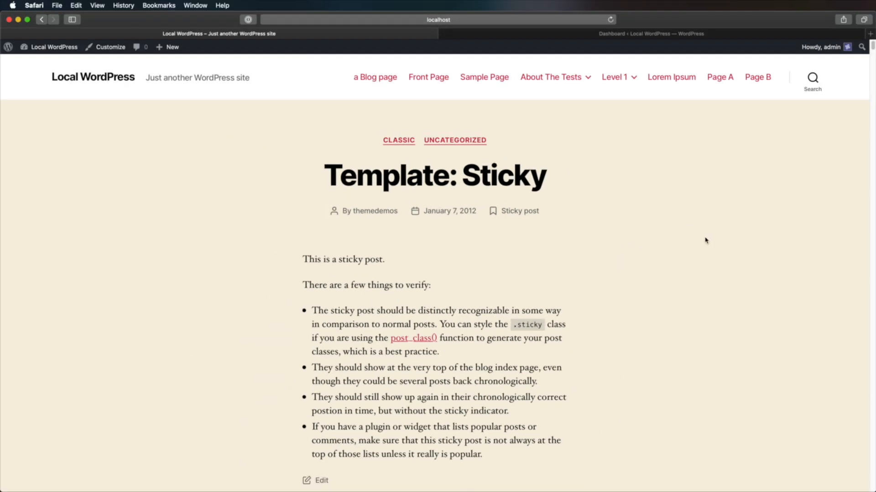
mouse_move(757, 162)
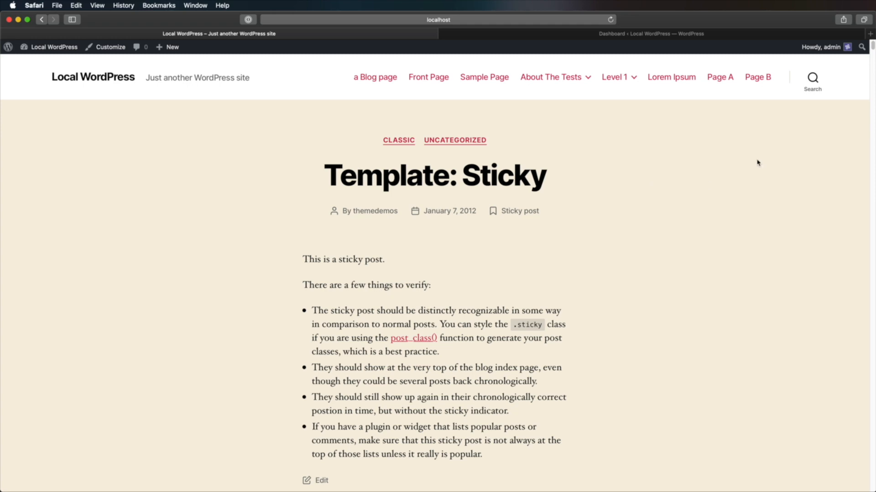
Scroll the Safari front page down to the footer's copyright and To the top link.
scroll(up, 3)
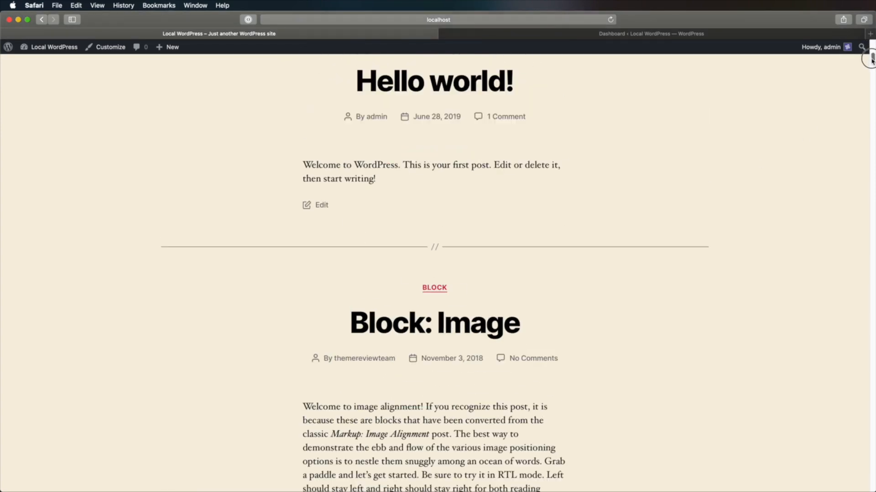
scroll(down, 3)
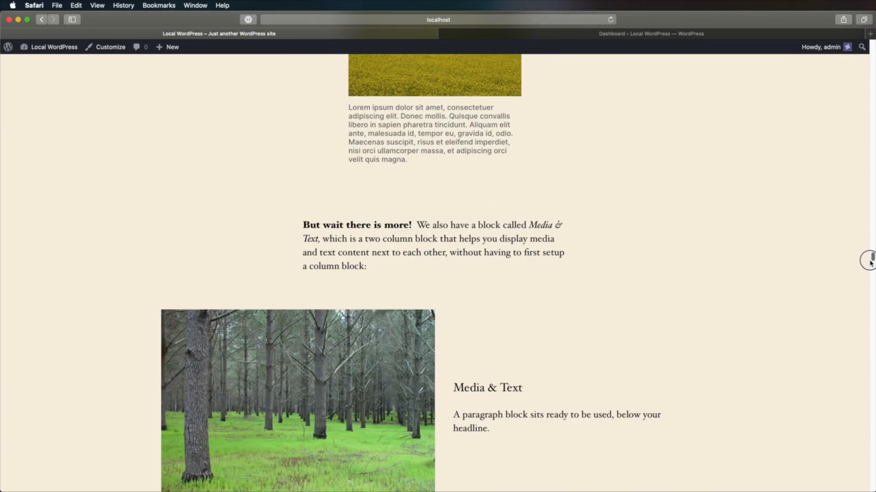
scroll(down, 3)
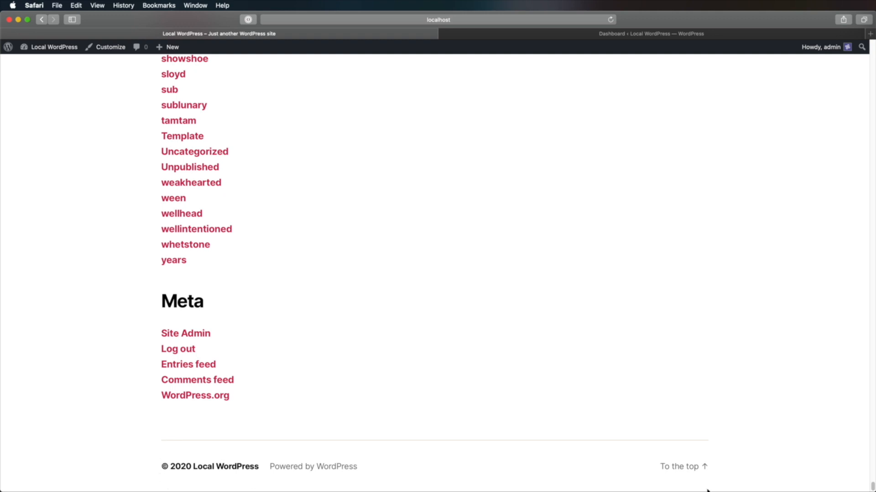
mouse_move(451, 319)
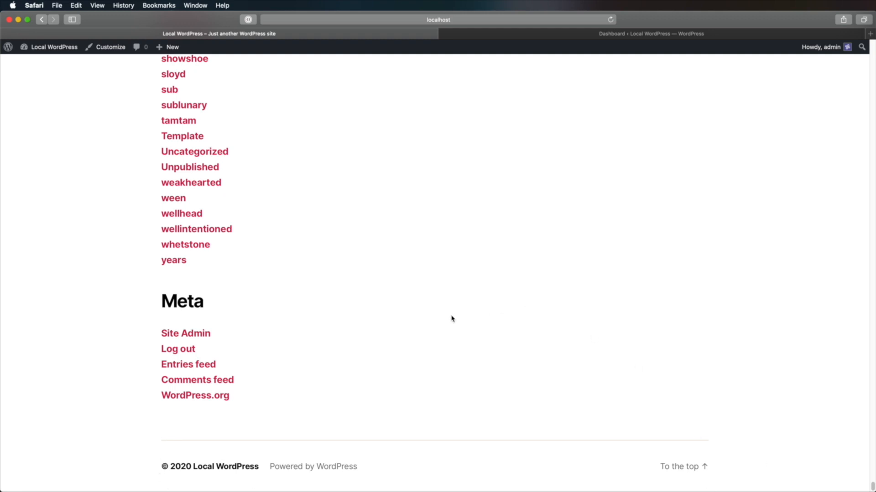
mouse_move(503, 380)
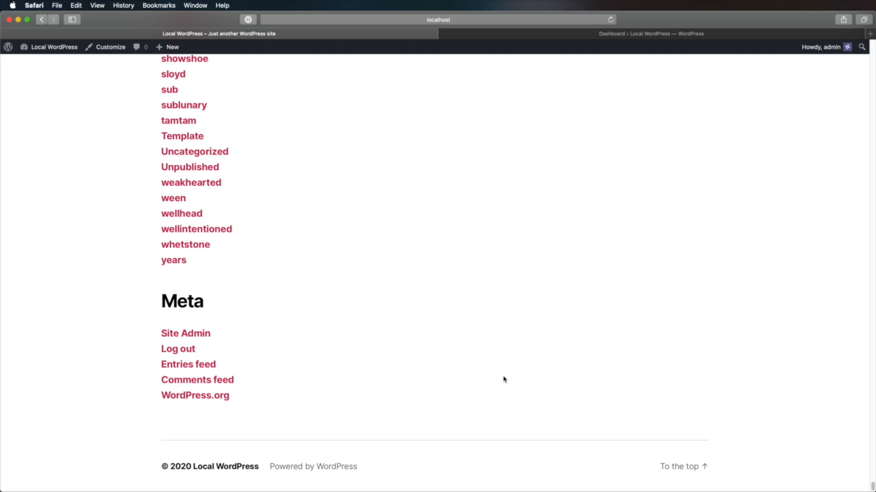
mouse_move(426, 187)
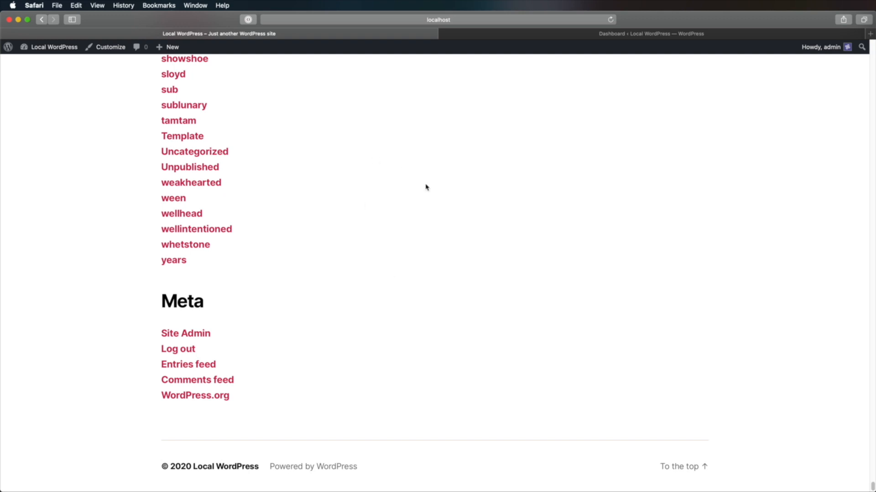
mouse_move(513, 93)
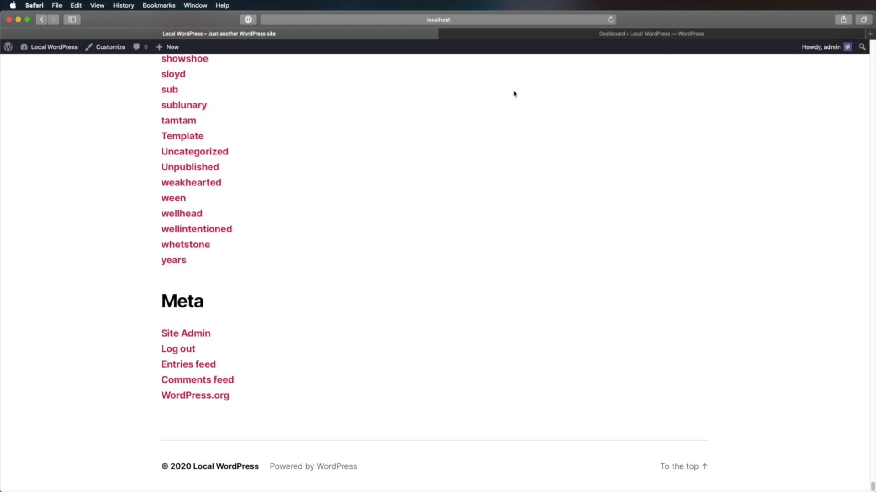
mouse_move(170, 466)
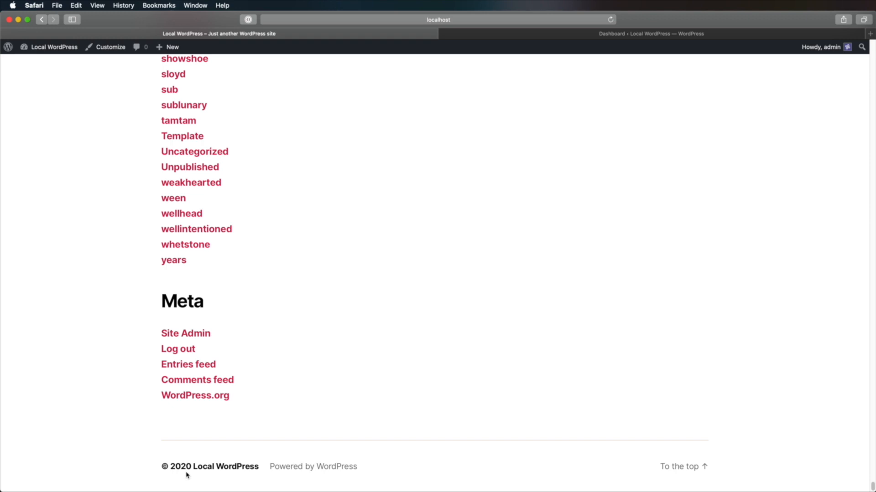
mouse_move(780, 460)
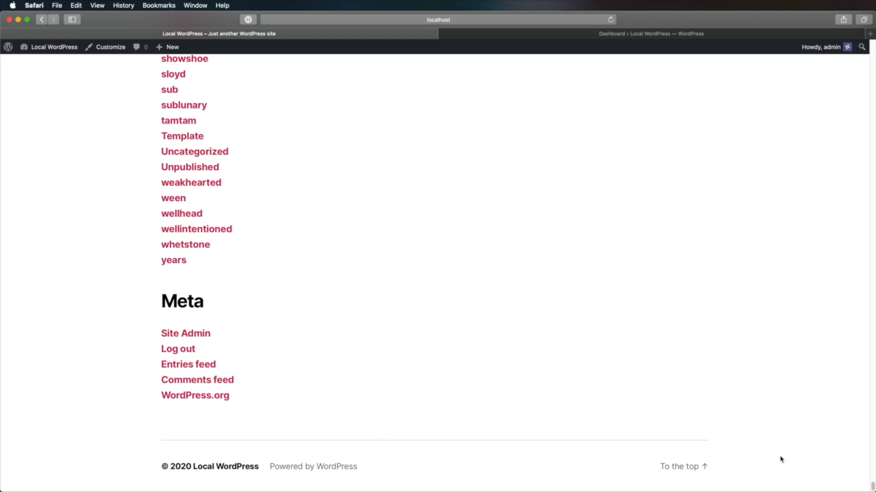
mouse_move(338, 474)
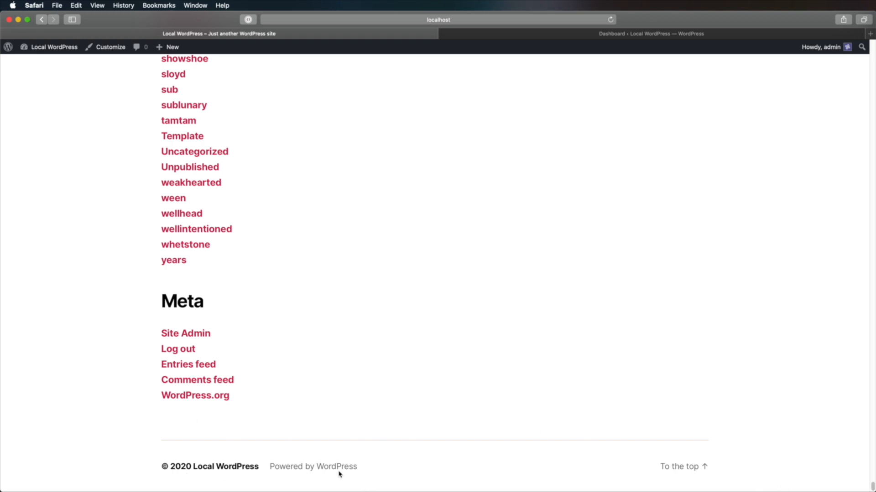
mouse_move(473, 374)
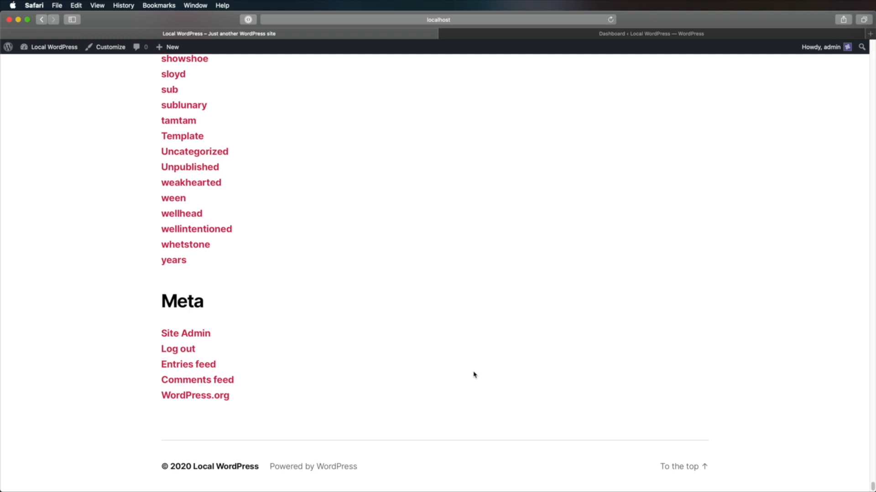
mouse_move(470, 383)
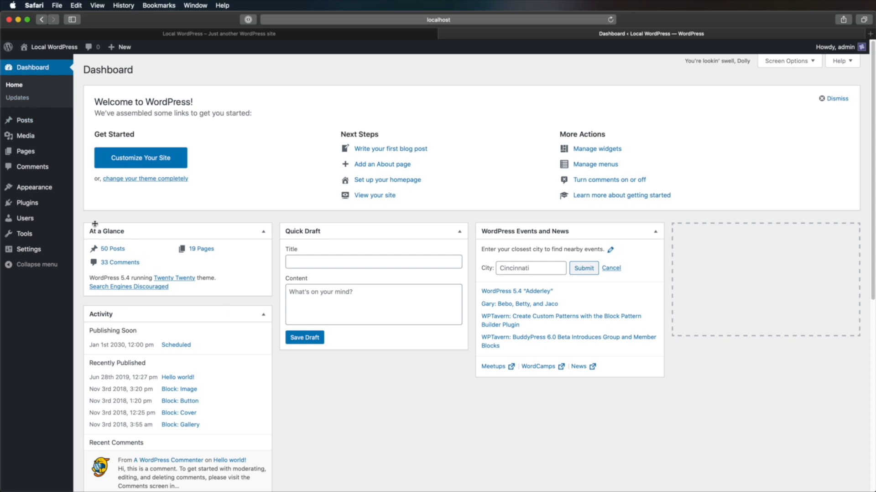
mouse_move(181, 223)
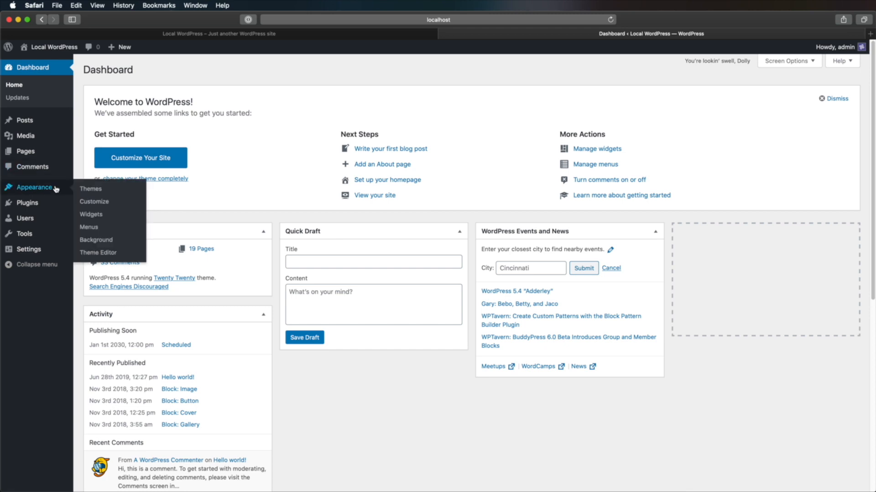
Choose Theme Editor under Appearance to show the Twenty Twenty stylesheet.
click(97, 252)
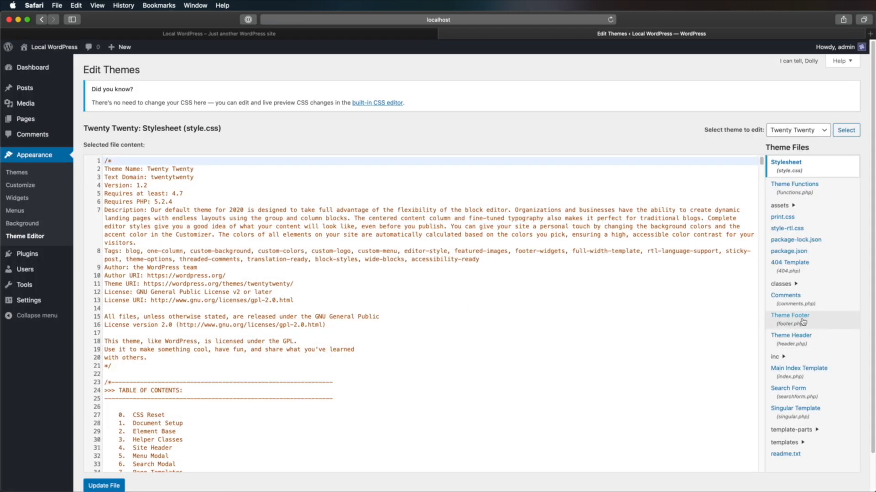
mouse_move(791, 329)
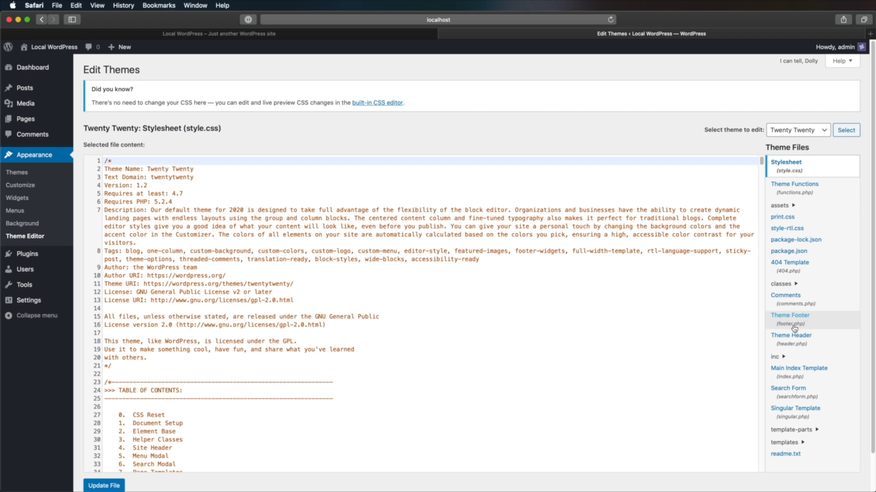
mouse_move(799, 328)
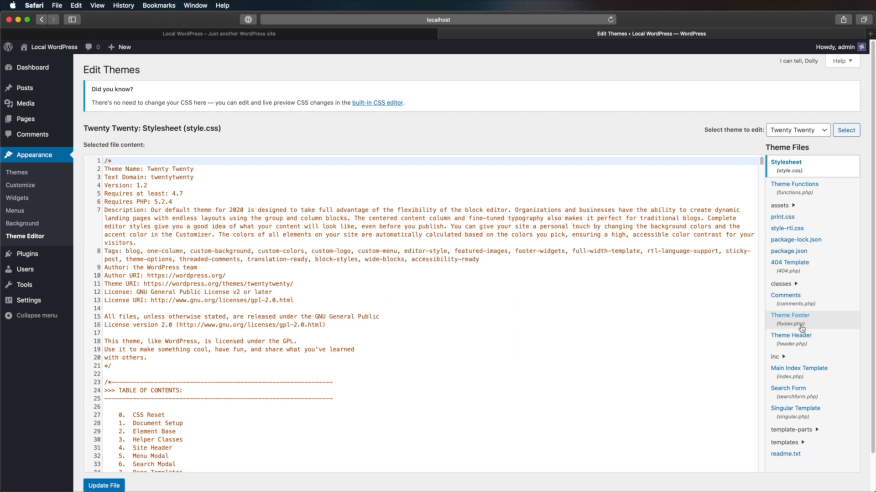
mouse_move(817, 328)
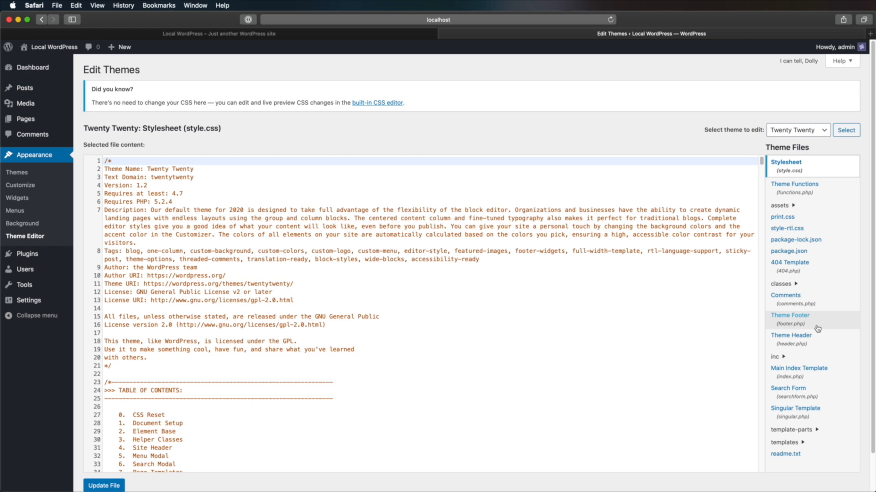
mouse_move(817, 329)
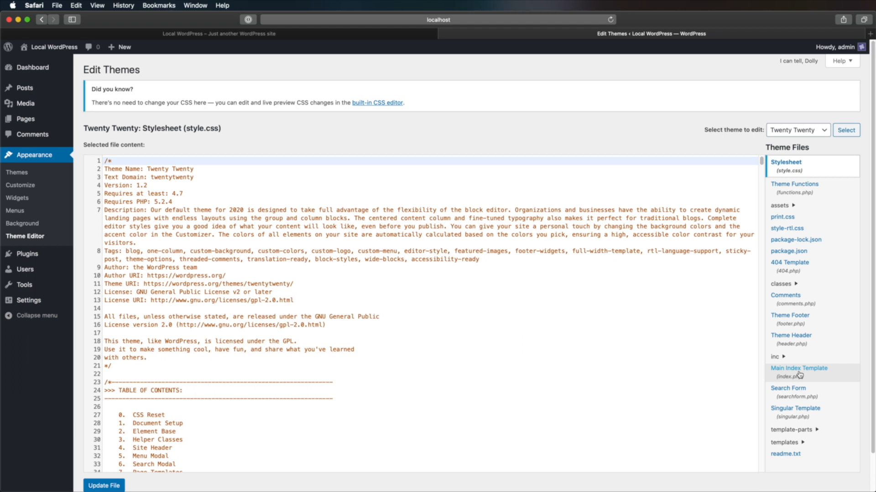
mouse_move(811, 328)
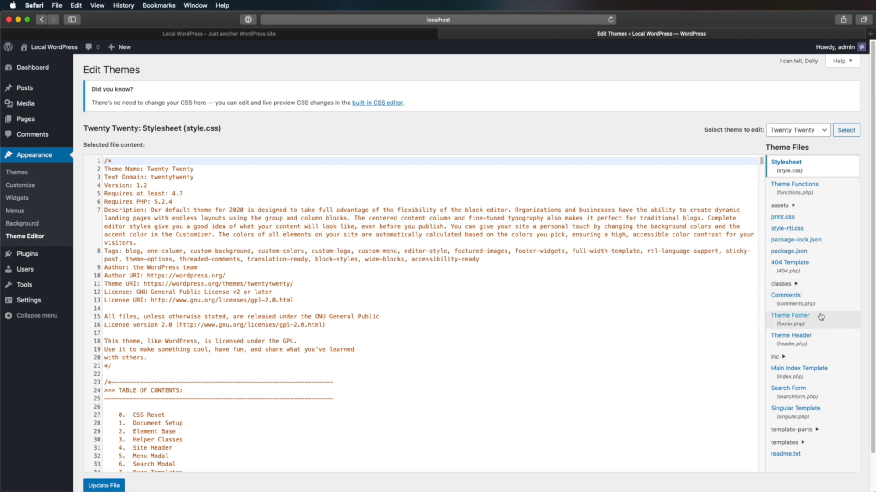
Open Theme Footer (footer.php) and scroll through its code.
click(790, 315)
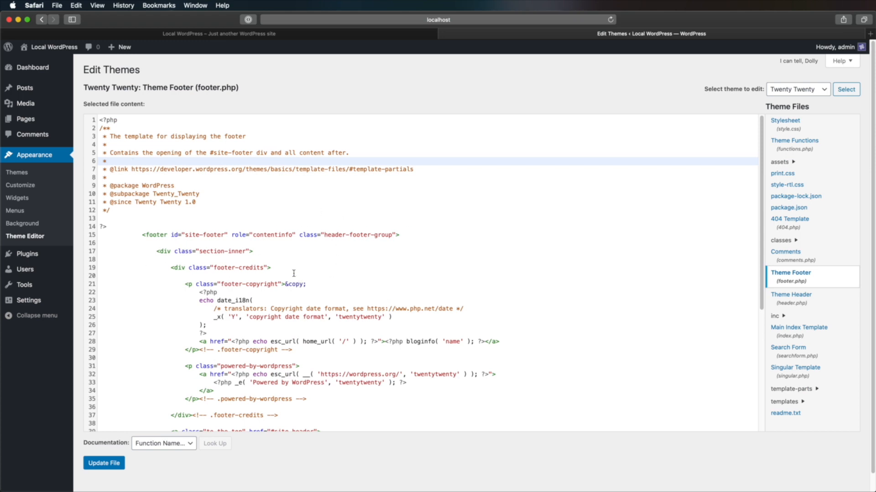
scroll(down, 3)
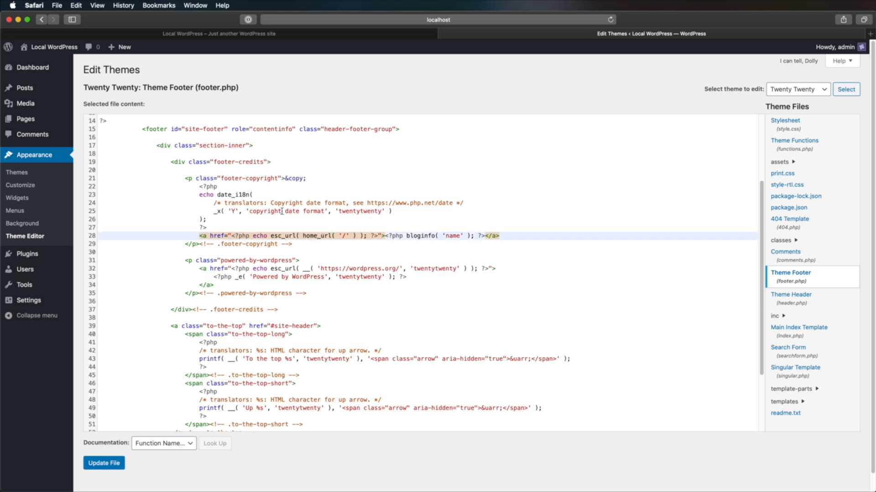
scroll(down, 3)
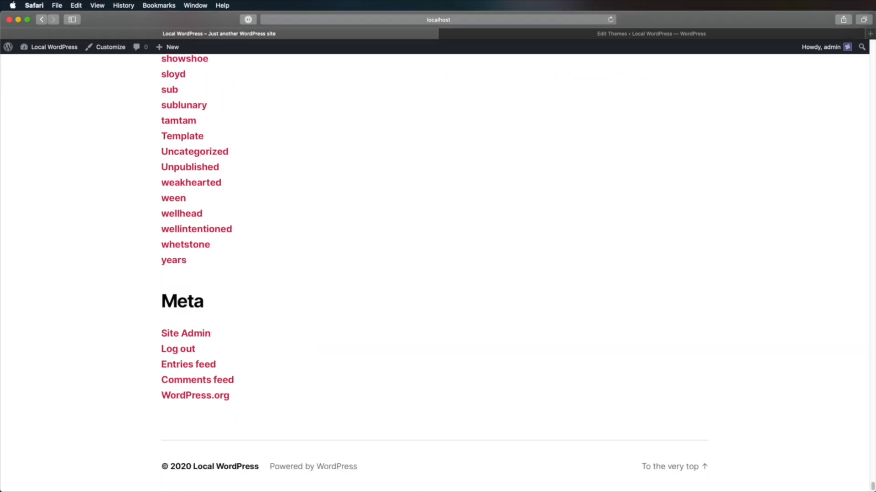
mouse_move(674, 467)
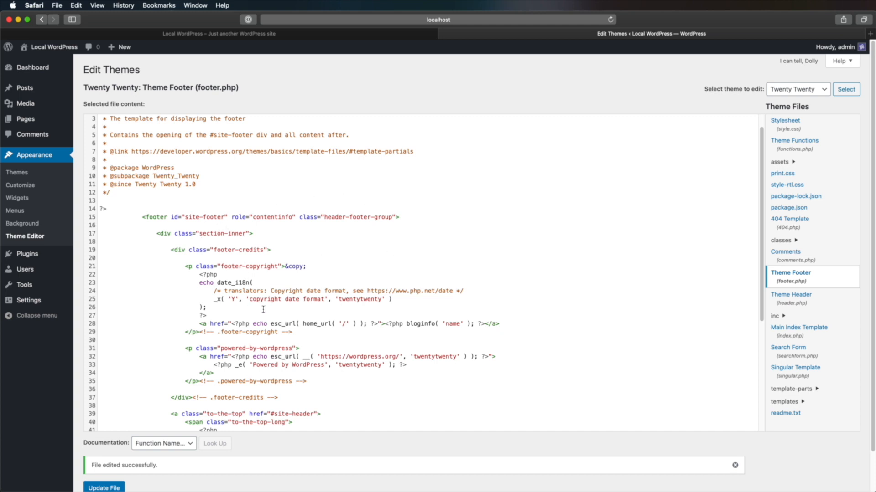
mouse_move(276, 263)
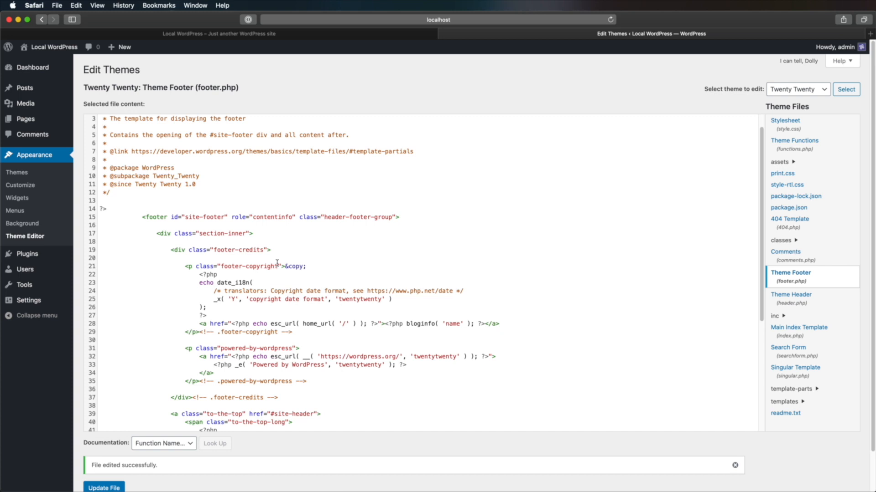
Scroll to line 28 and remove a closing parenthesis after home_url( '/' ).
scroll(down, 3)
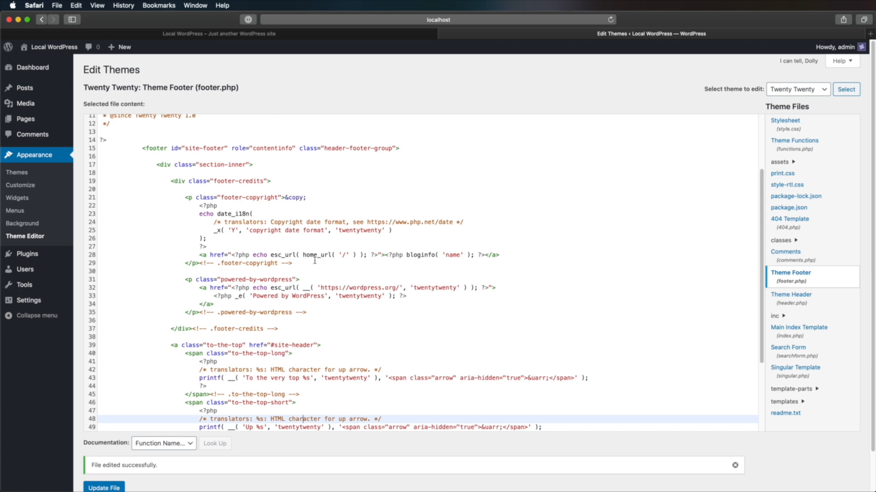
scroll(down, 3)
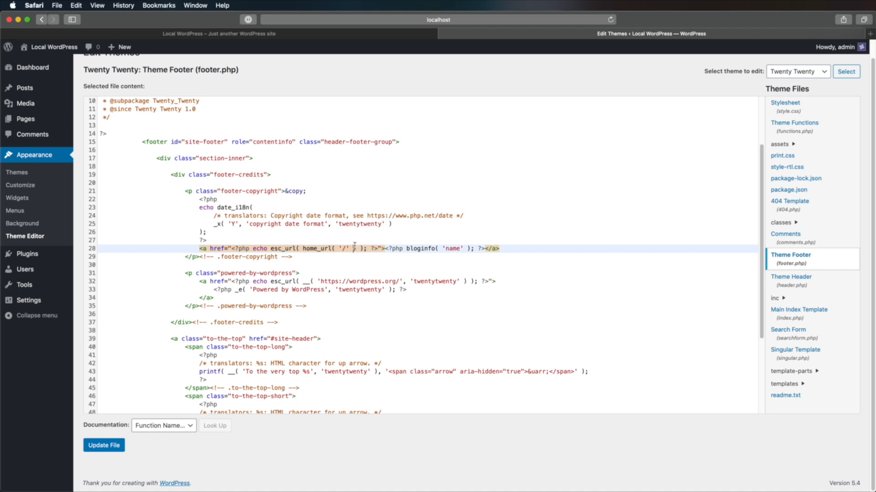
mouse_move(363, 250)
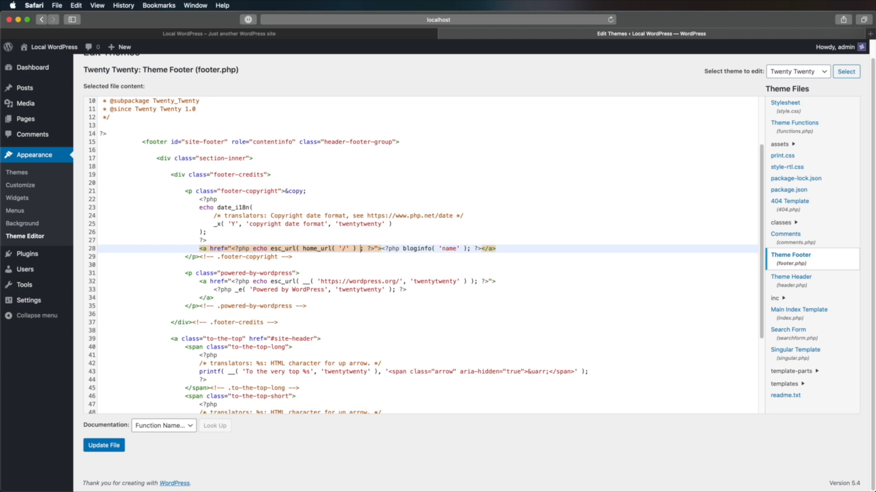
click(103, 445)
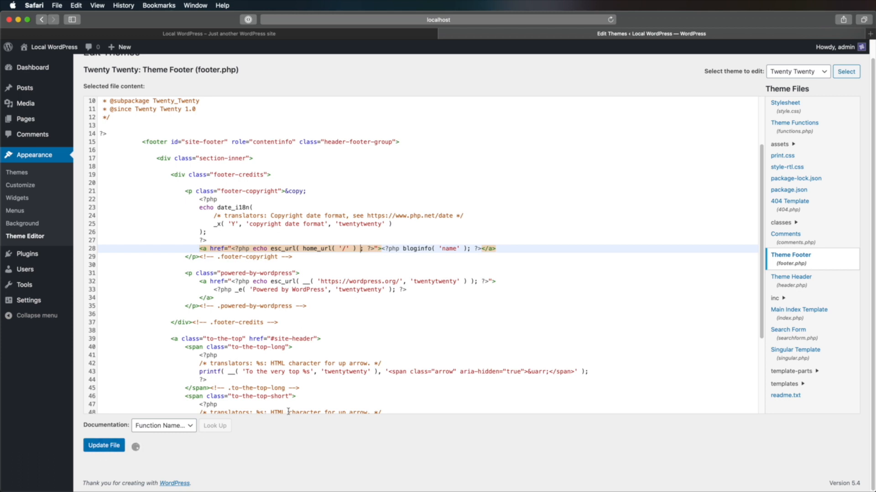
Update footer.php and get the line 28 syntax error, which rolls back the change.
click(104, 445)
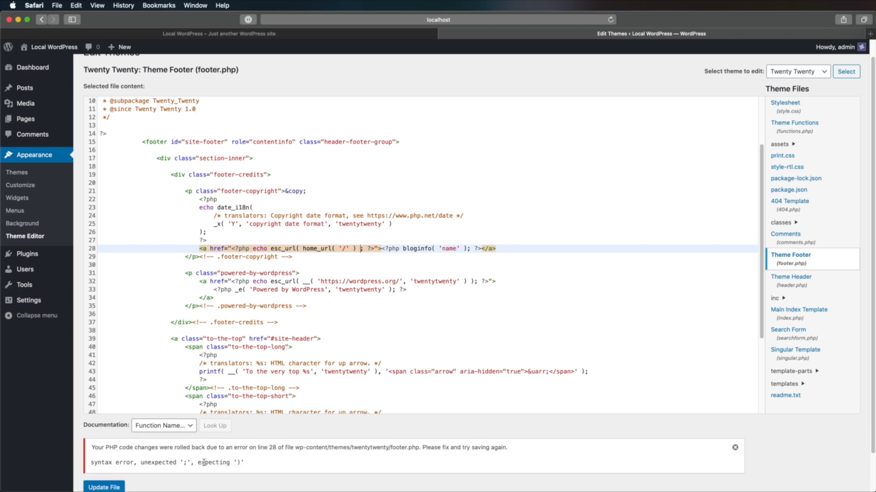
mouse_move(289, 445)
text())
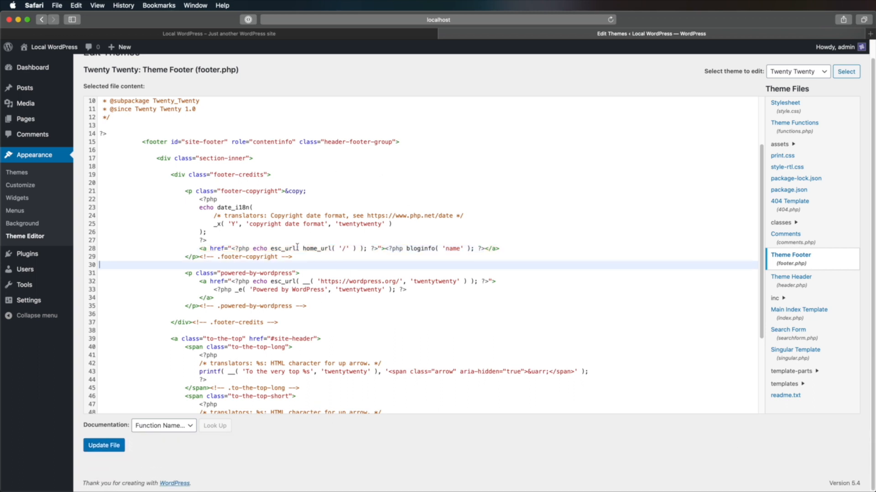
mouse_move(318, 385)
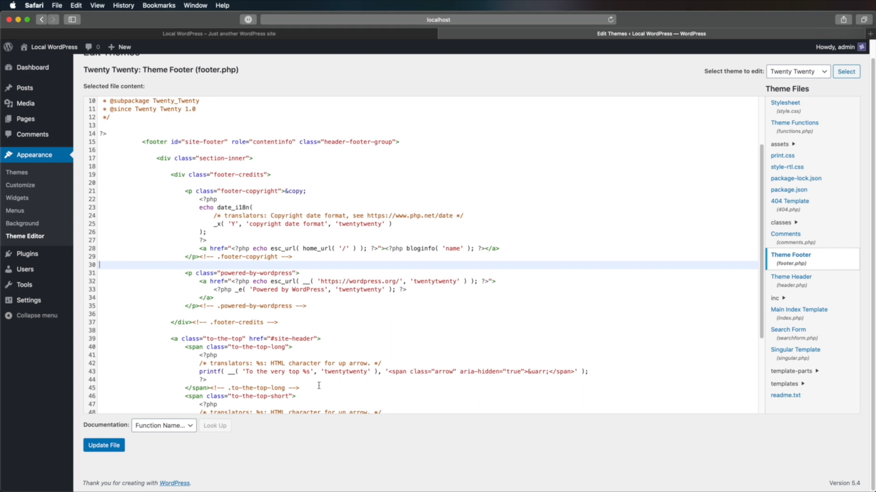
mouse_move(799, 274)
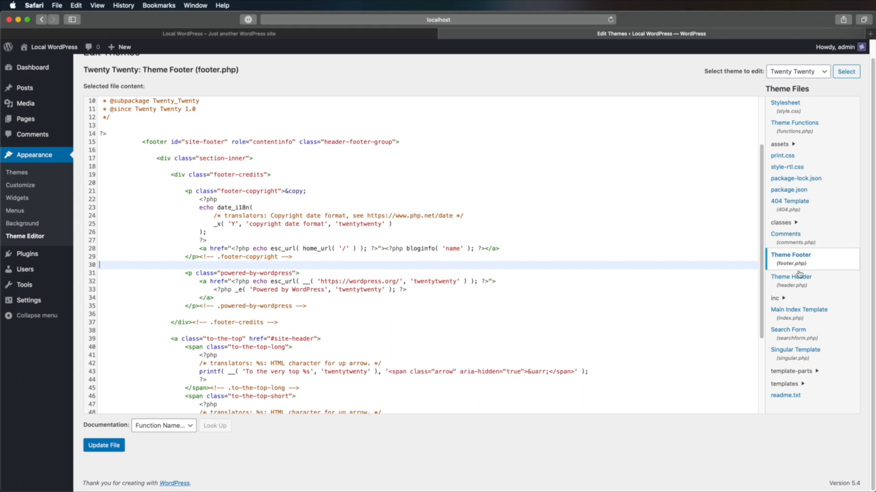
mouse_move(338, 473)
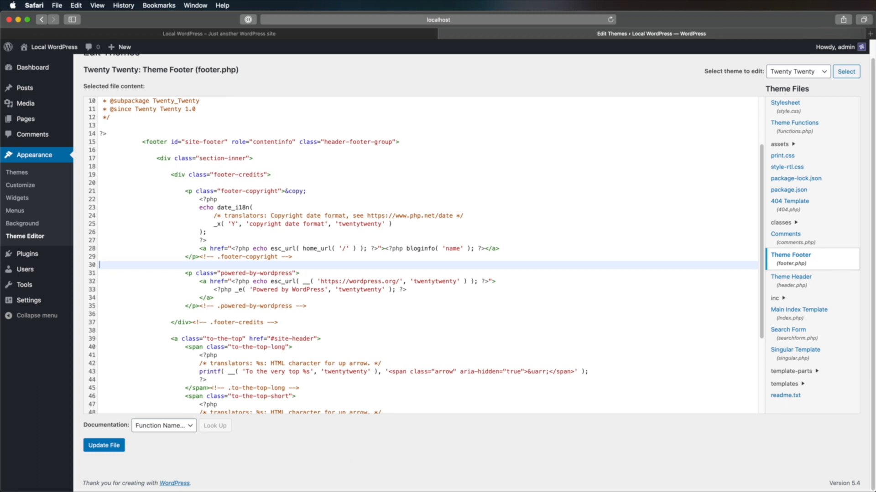
click(100, 265)
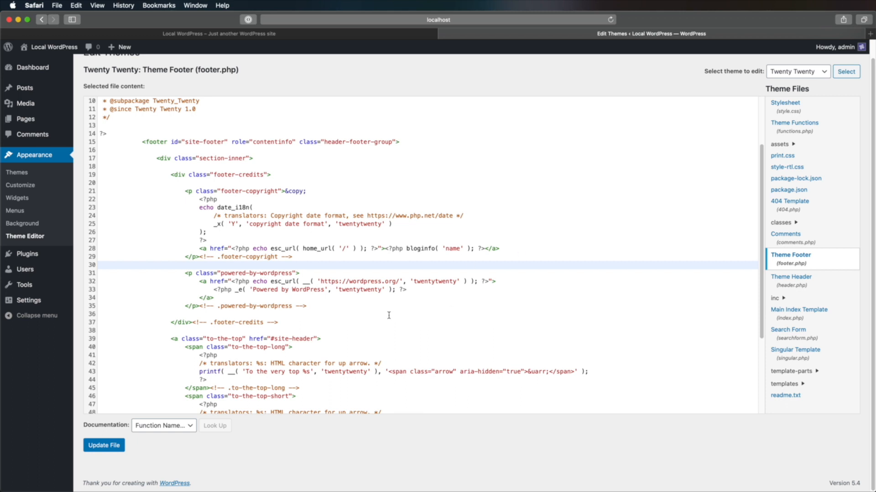
mouse_move(388, 315)
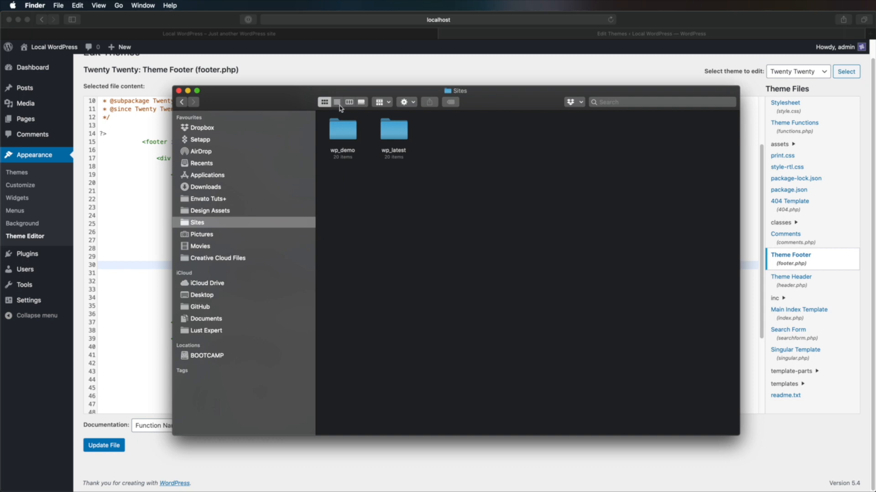
mouse_move(474, 123)
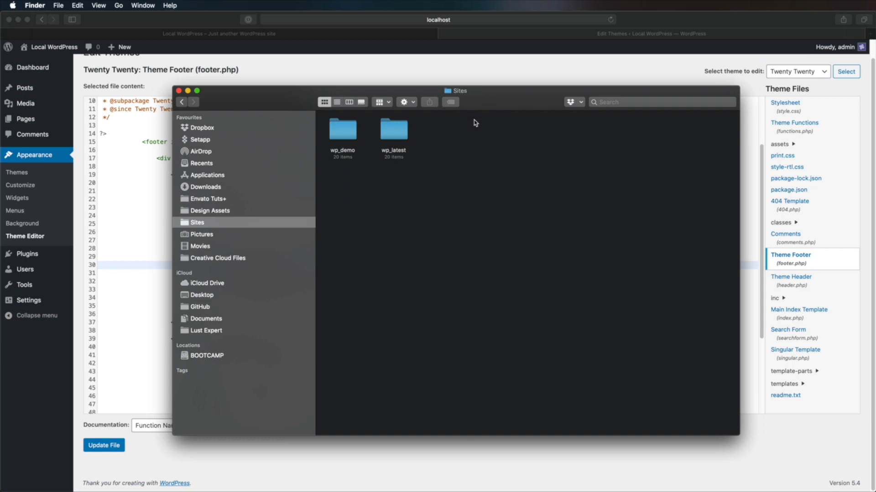
mouse_move(474, 122)
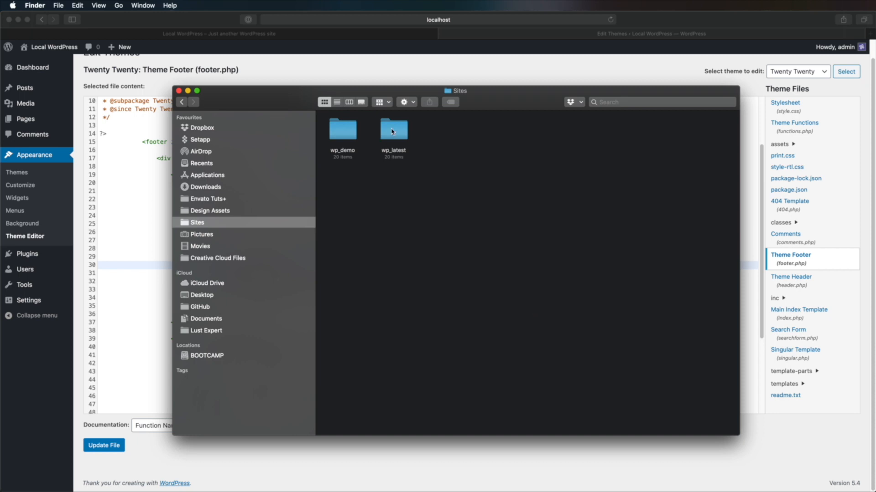
Open wp_latest, wp-content, themes, then twentytwenty in Finder.
double_click(393, 128)
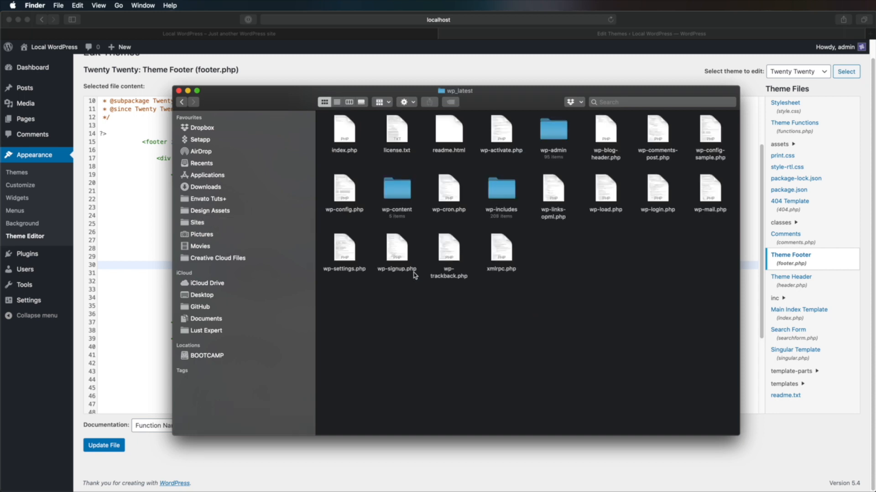
click(396, 187)
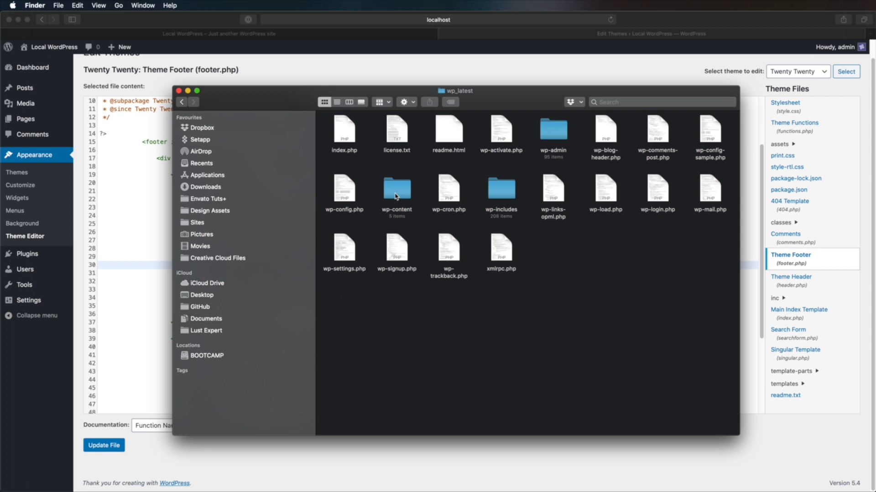
double_click(396, 189)
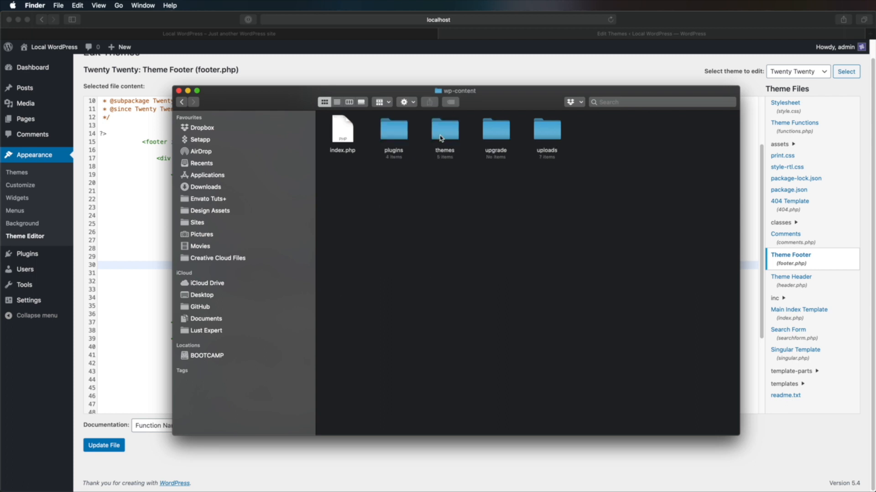
double_click(444, 128)
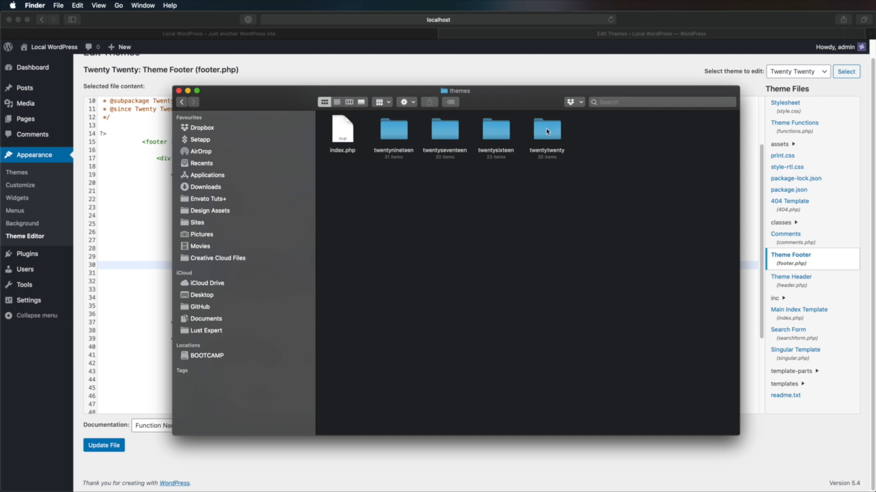
double_click(546, 127)
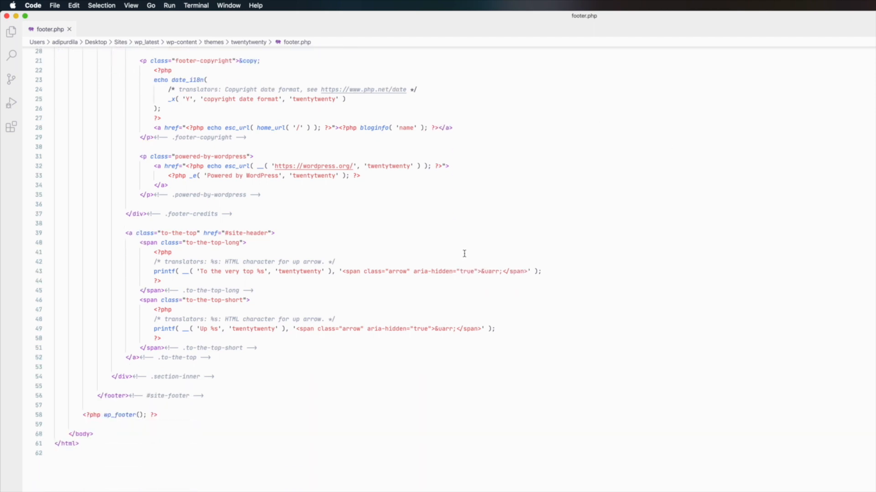
mouse_move(278, 298)
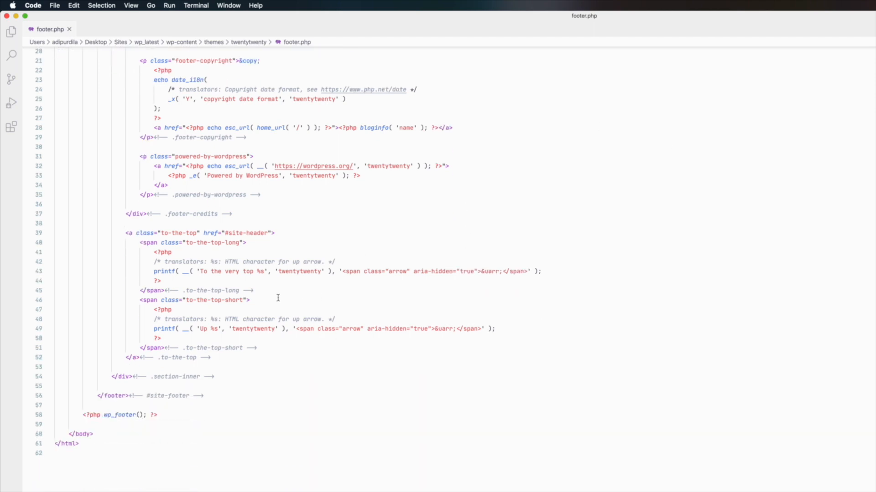
mouse_move(289, 218)
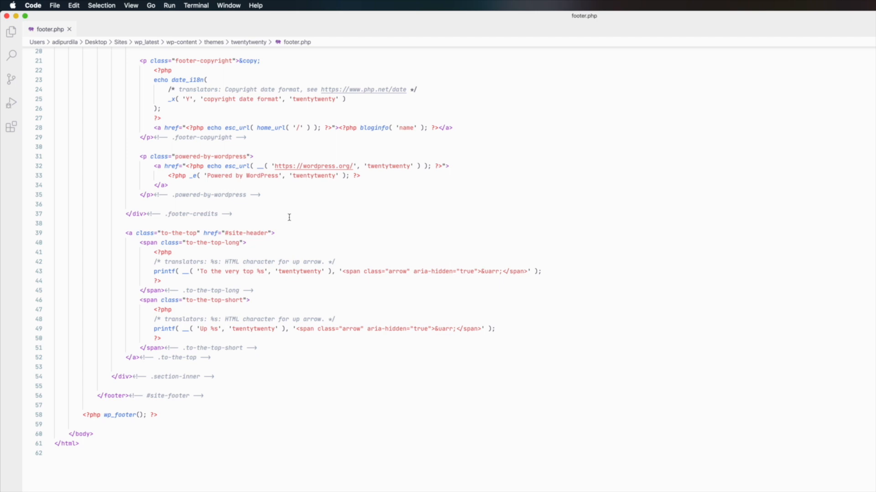
Click into the footer.php code in Visual Studio Code.
click(340, 175)
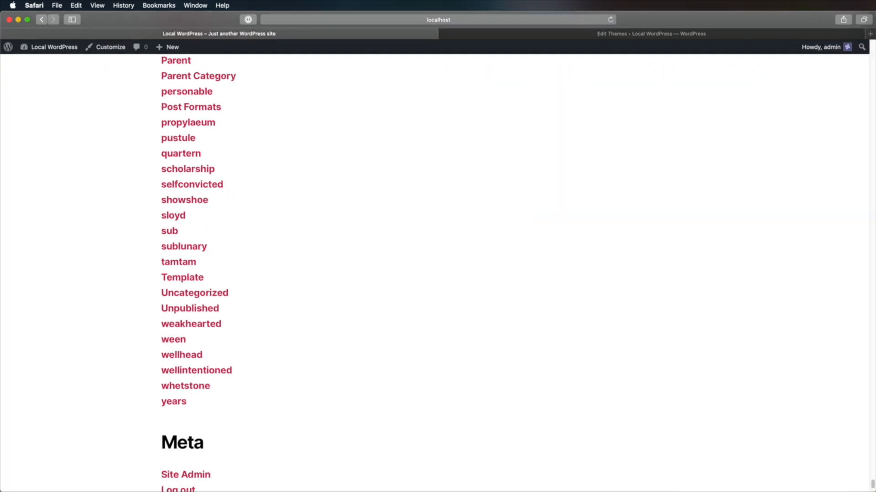
Scroll the Safari front end past the category list to the Meta links.
scroll(down, 3)
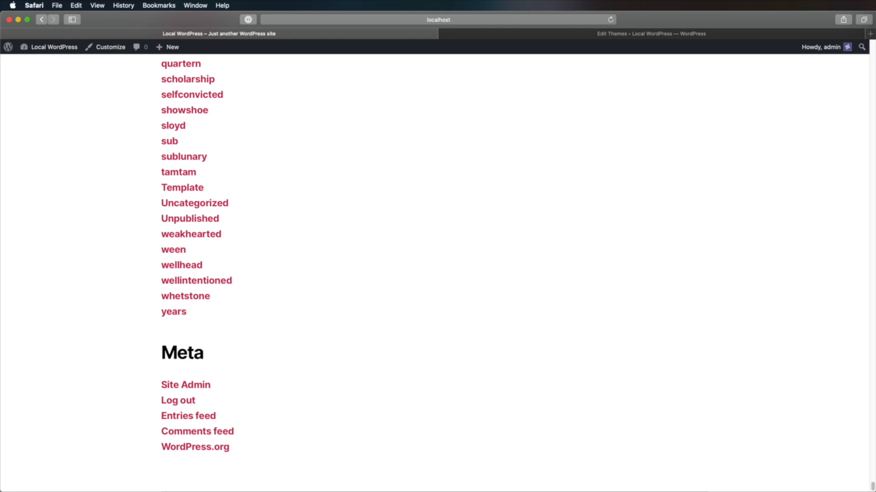
mouse_move(678, 467)
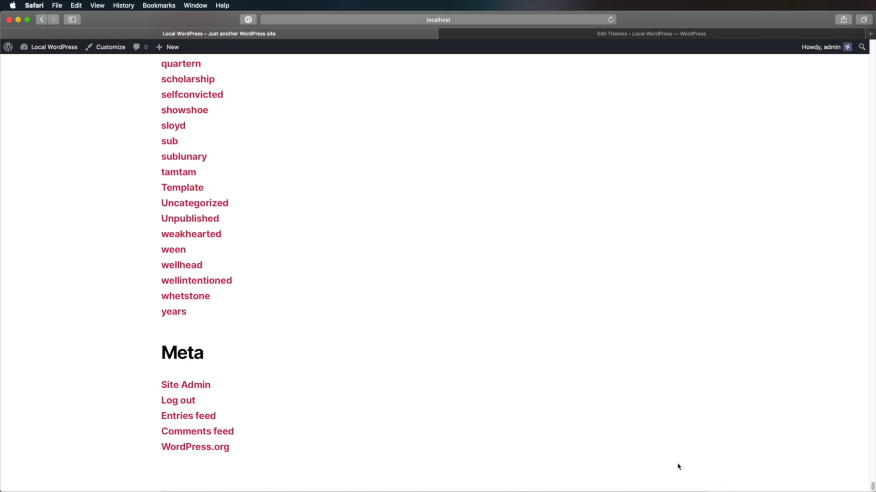
mouse_move(380, 455)
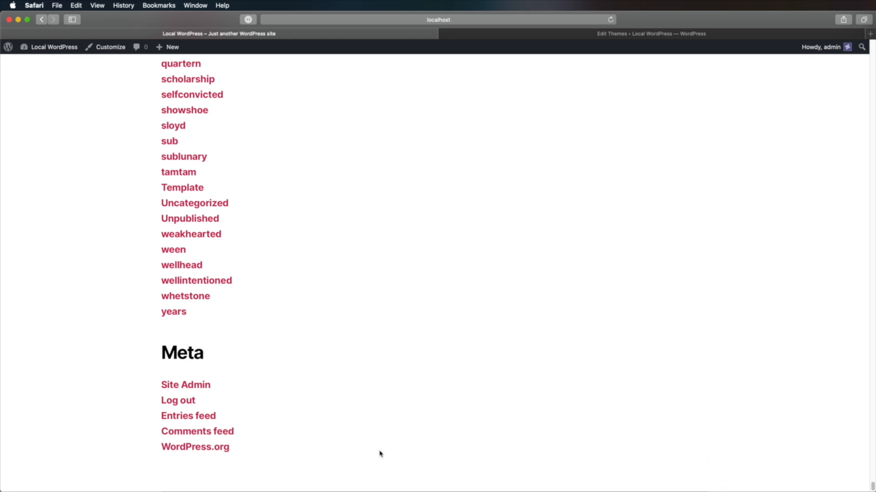
mouse_move(160, 459)
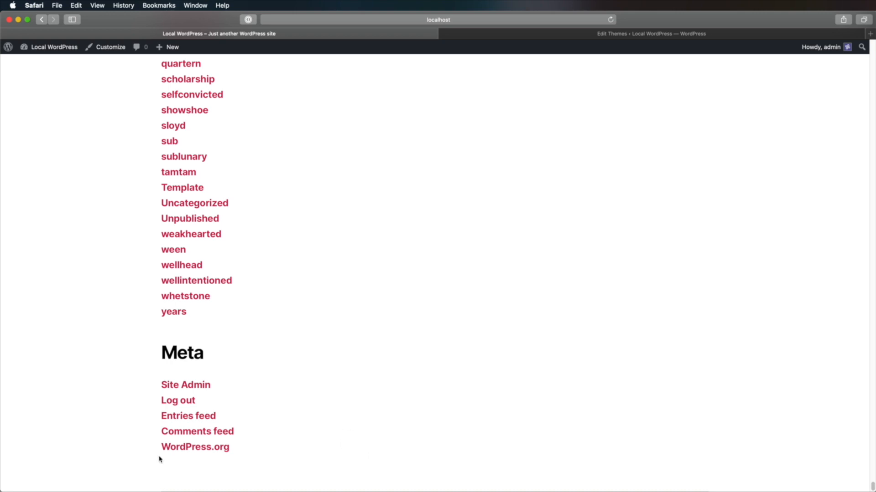
mouse_move(337, 477)
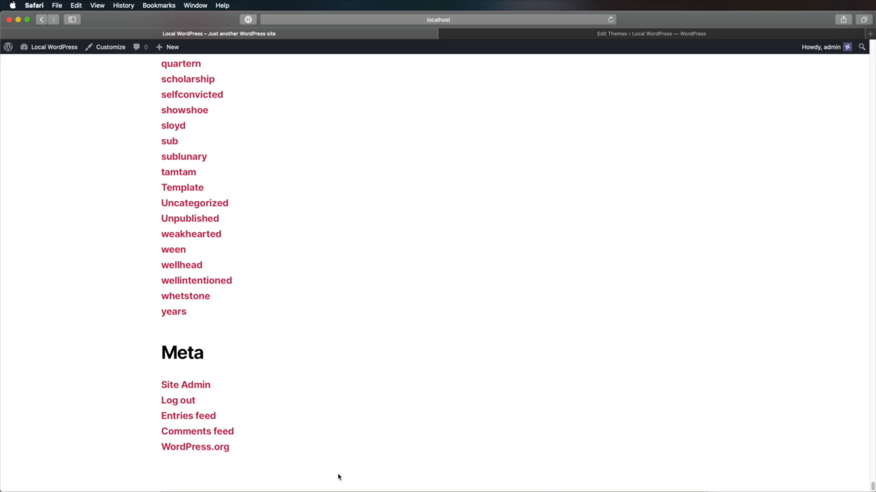
mouse_move(250, 474)
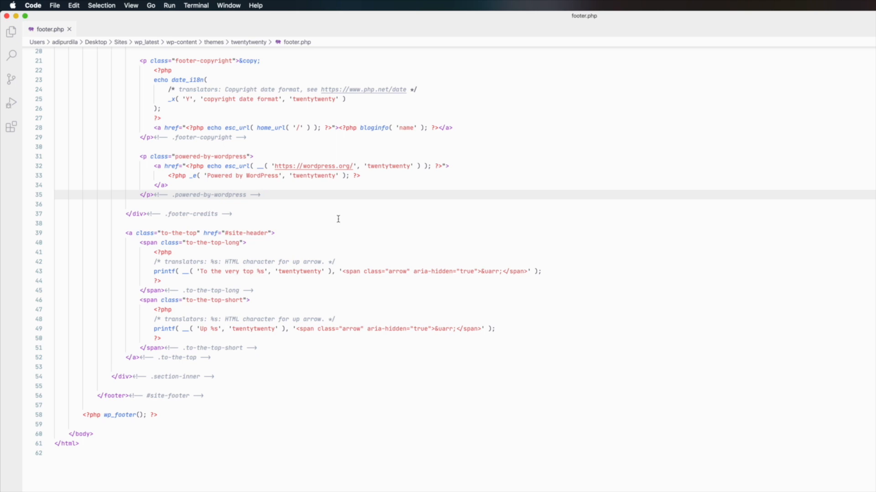
mouse_move(438, 205)
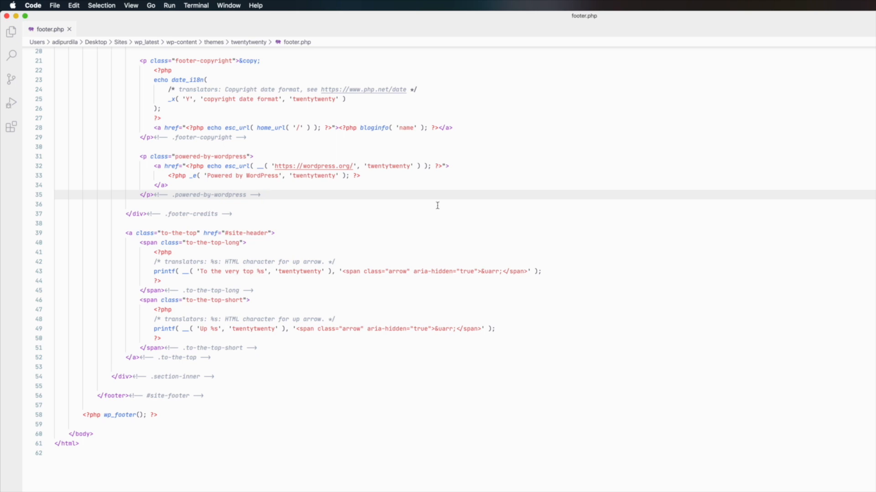
mouse_move(486, 233)
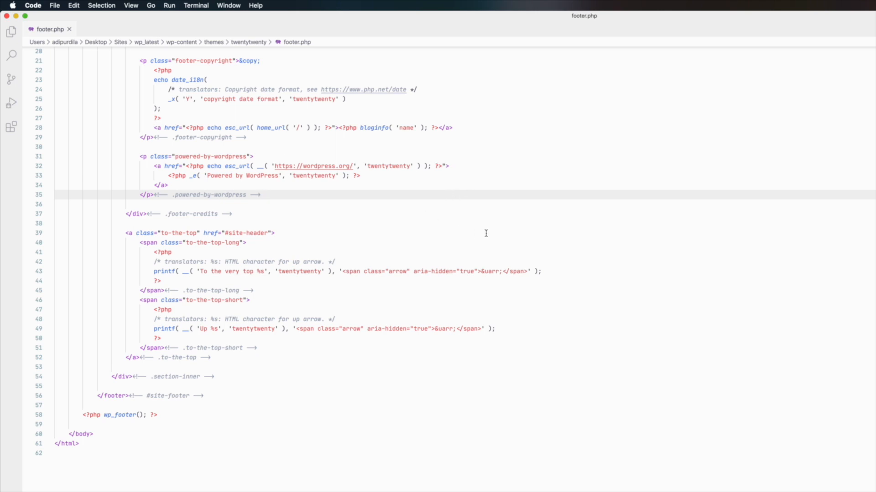
mouse_move(358, 314)
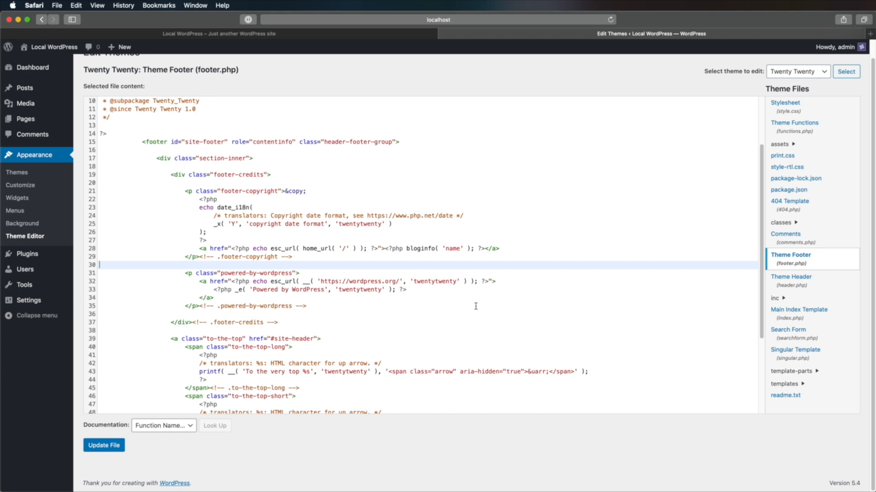
mouse_move(291, 73)
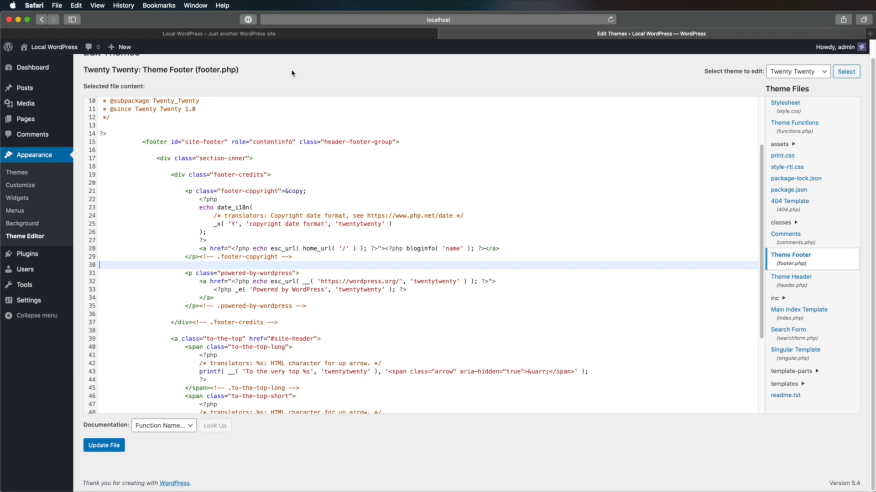